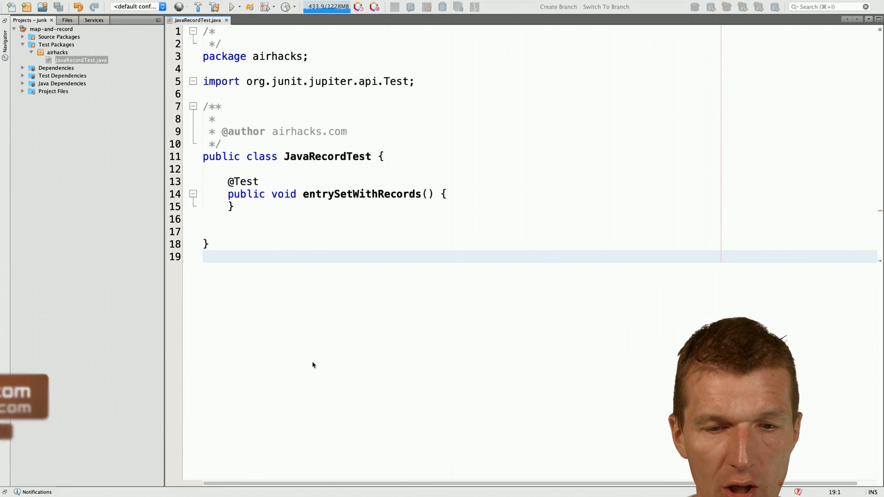
# Declare var developers = Map.of("java",25, "javascript",24, "ruby",30) in JavaRecordTest.
pyautogui.write('va')
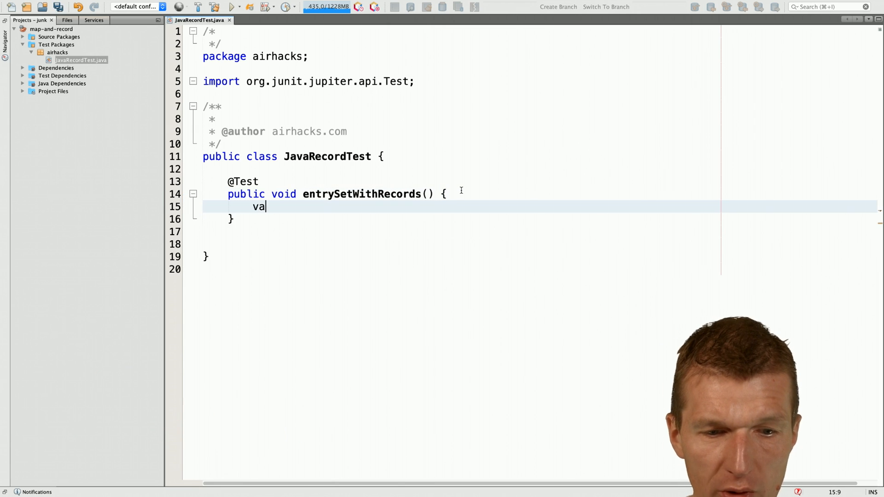
pyautogui.write('r developer')
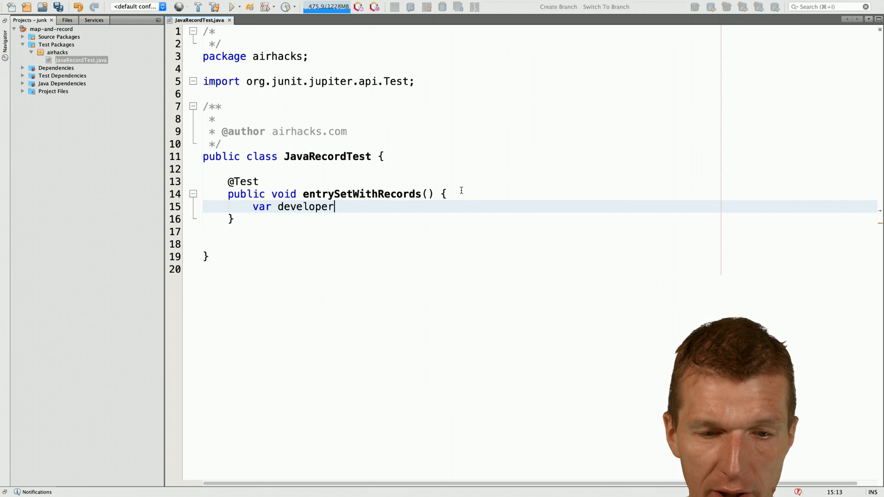
pyautogui.write('s = Map')
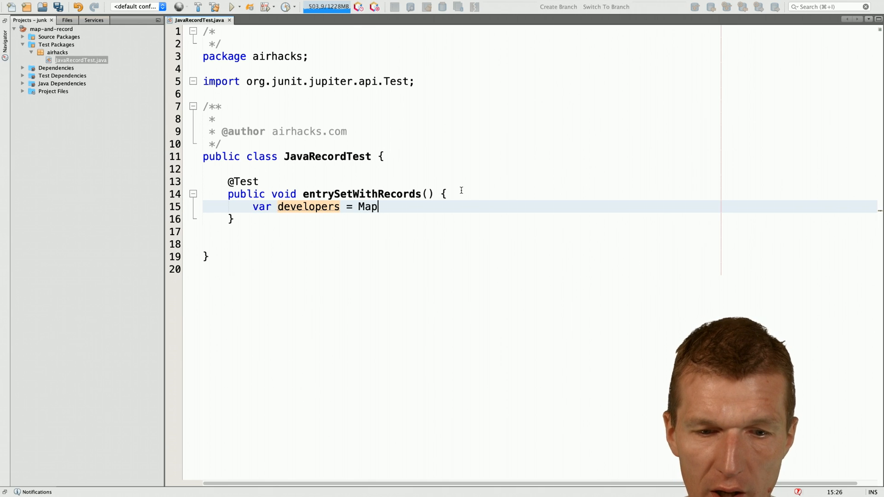
pyautogui.write('.of()=')
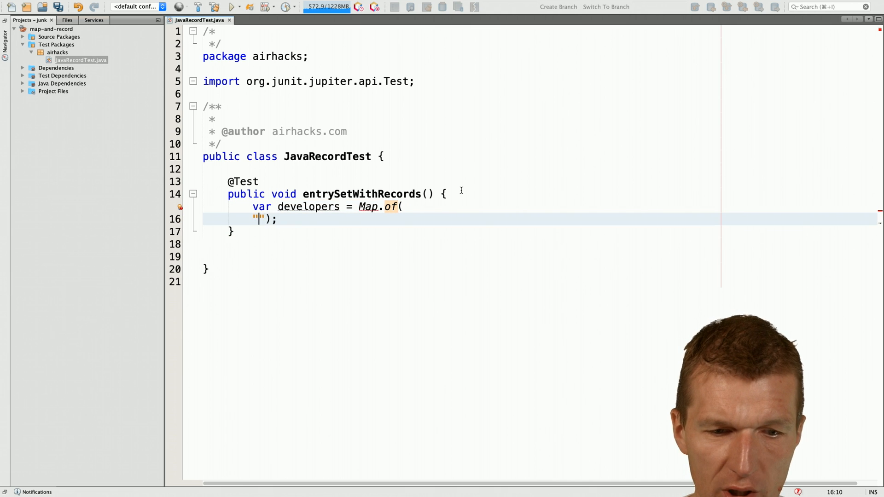
pyautogui.write('java",')
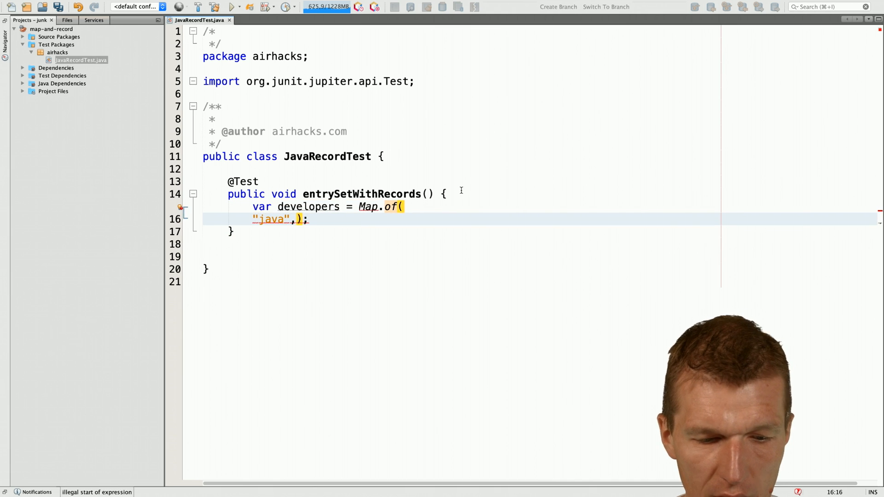
pyautogui.write('25')
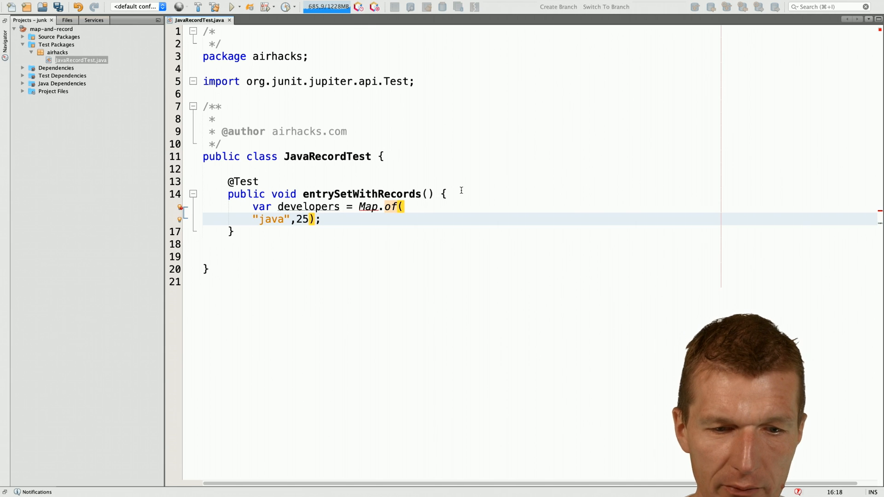
pyautogui.write(',')
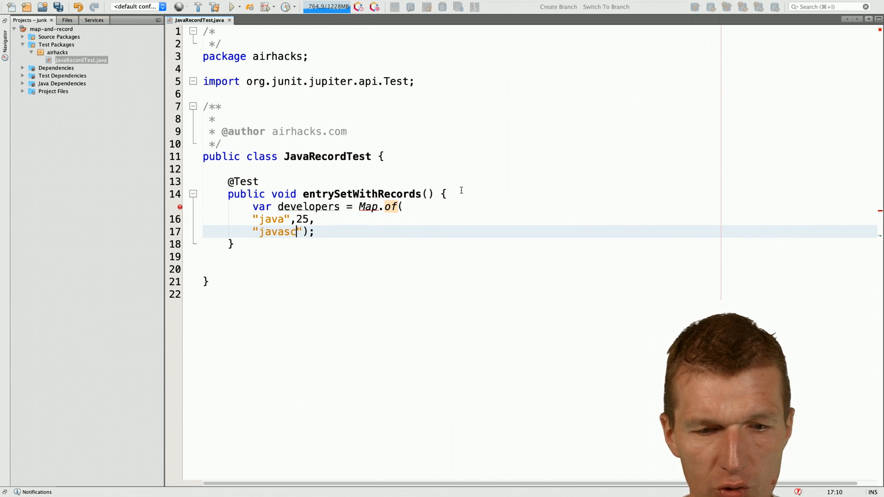
pyautogui.write('ript,')
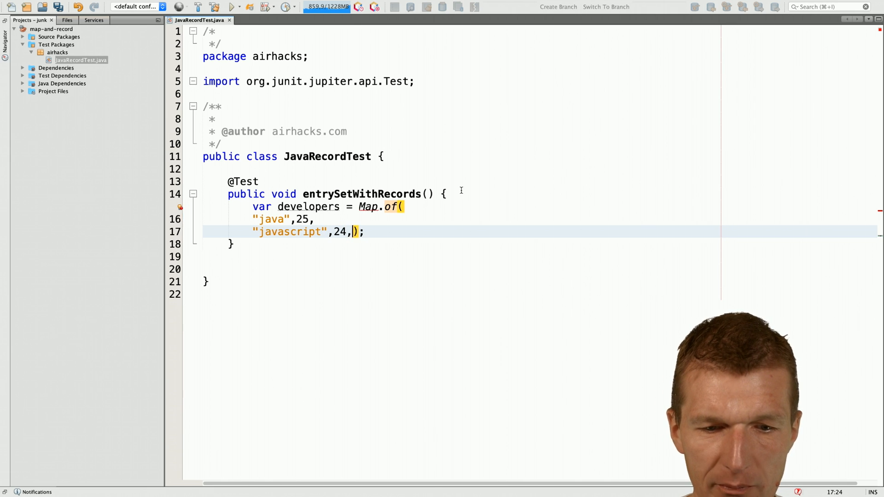
pyautogui.press('Enter')
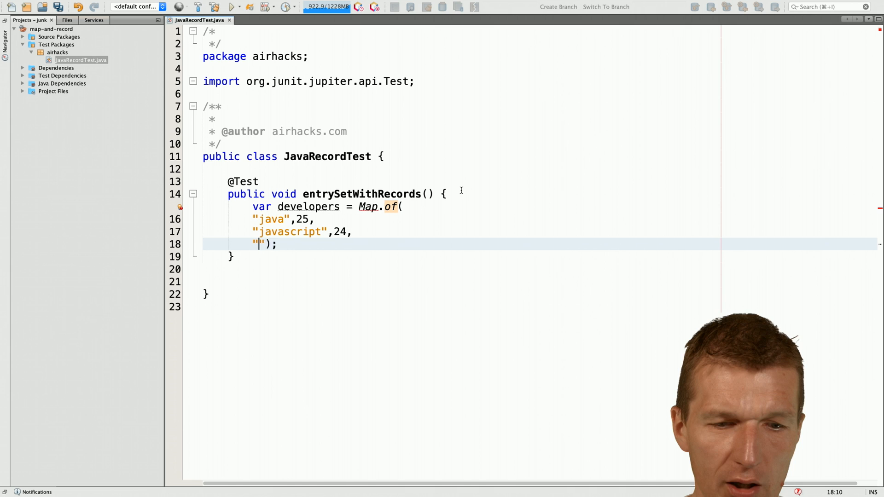
pyautogui.write('ruby",')
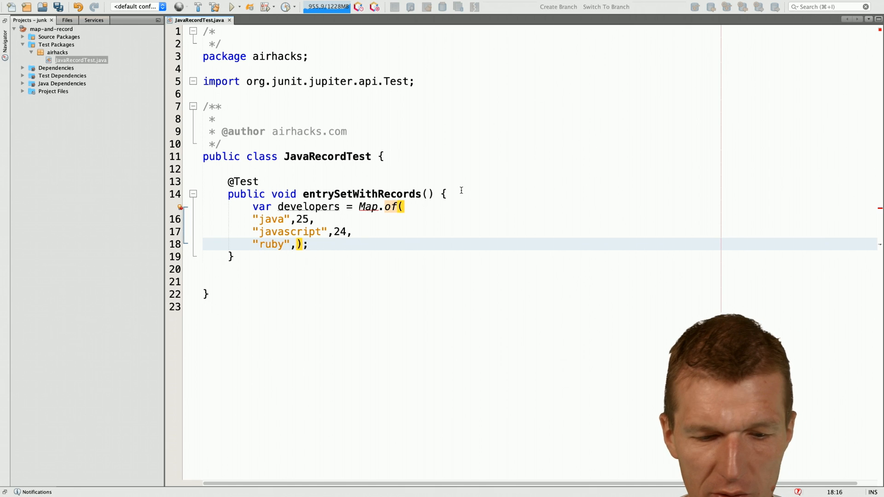
pyautogui.write('30')
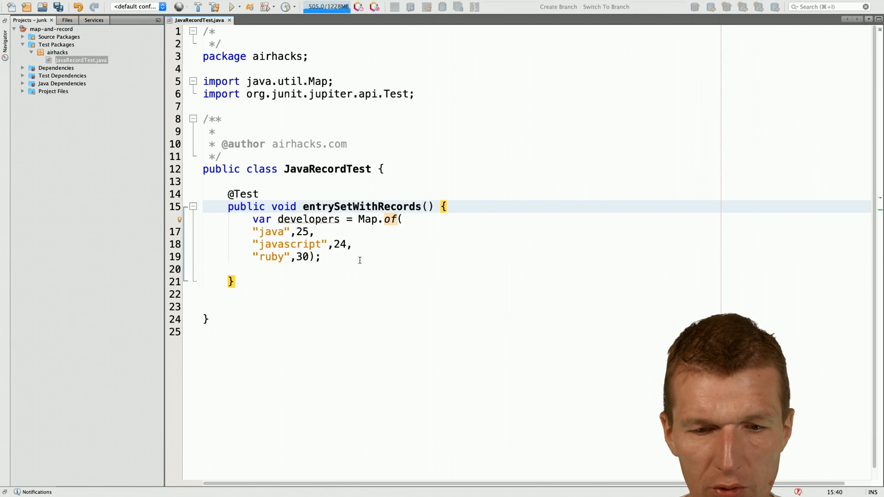
# Print each map entry with developers.entrySet().stream().forEach(System.out::println).
pyautogui.press('enter')
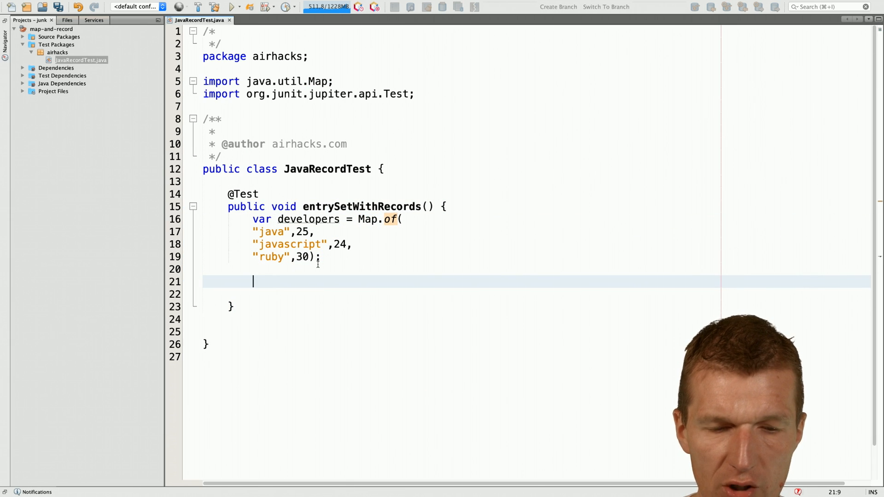
pyautogui.write('developers')
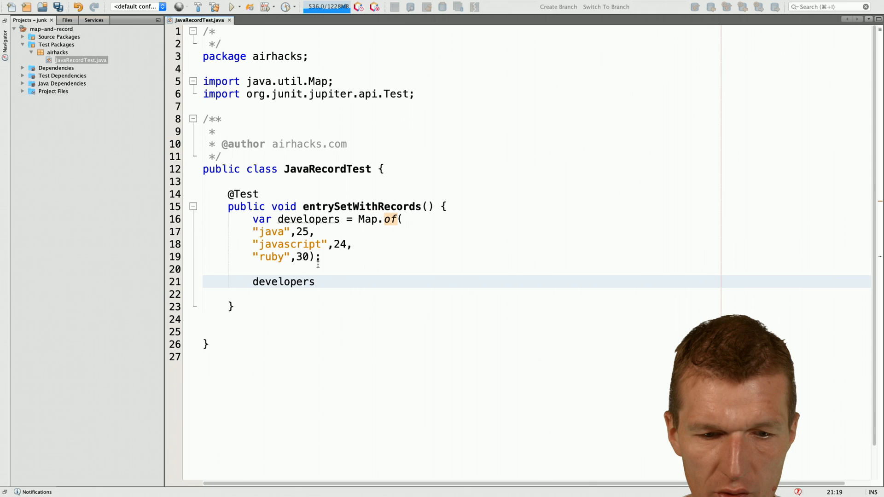
pyautogui.write('.entrySet().')
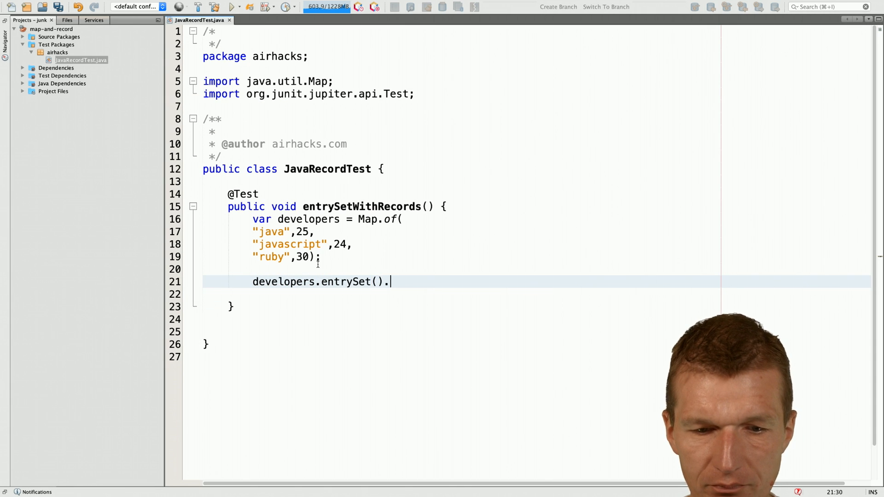
pyautogui.write('stra')
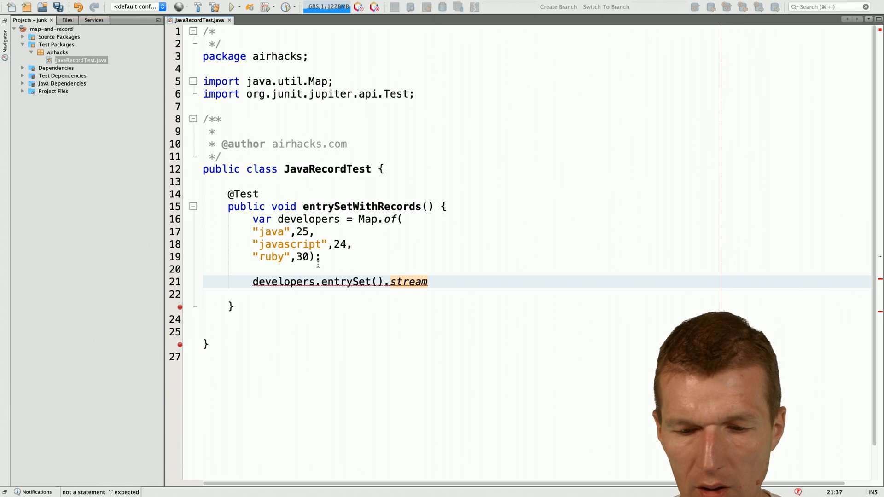
pyautogui.write('.')
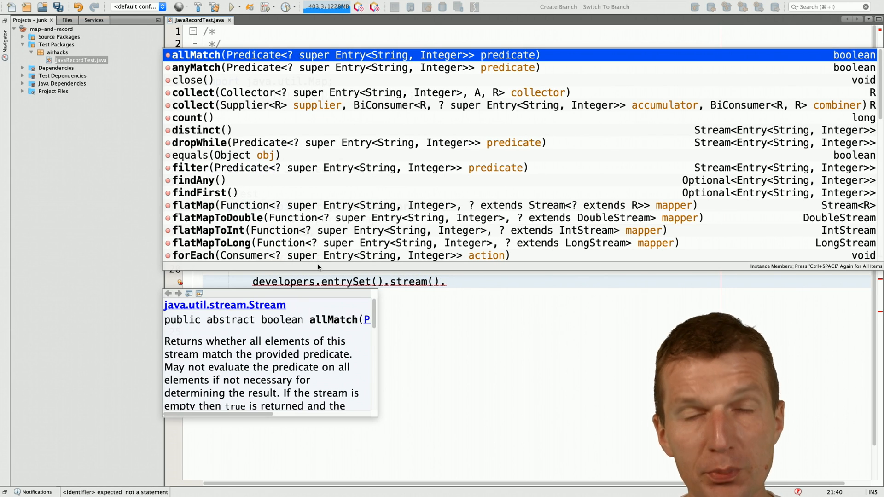
pyautogui.press('Escape')
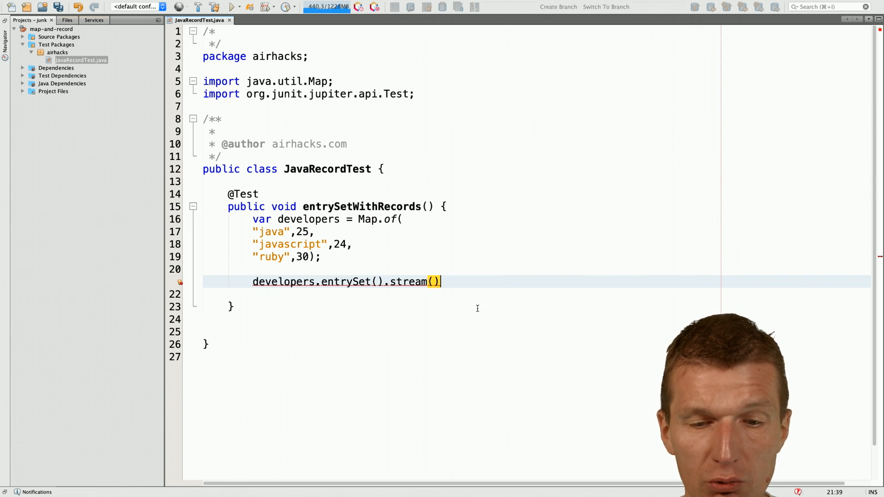
pyautogui.write('.forEach(Ssy);')
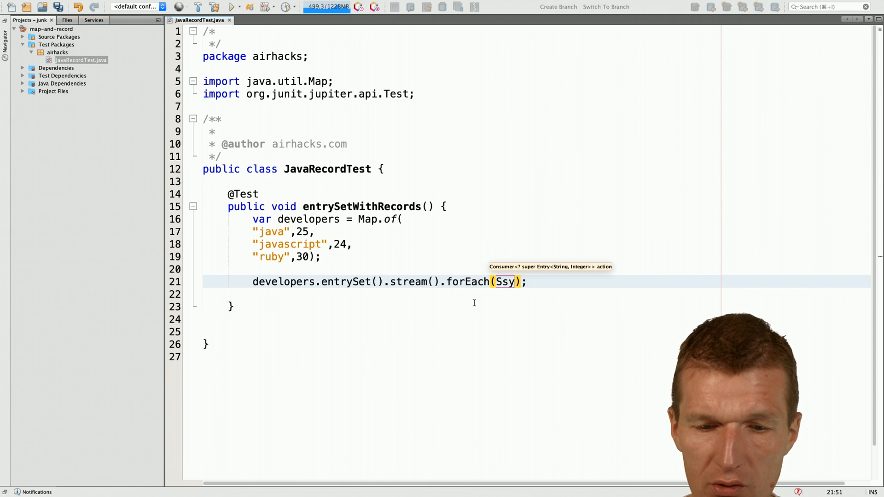
pyautogui.write('System.out.')
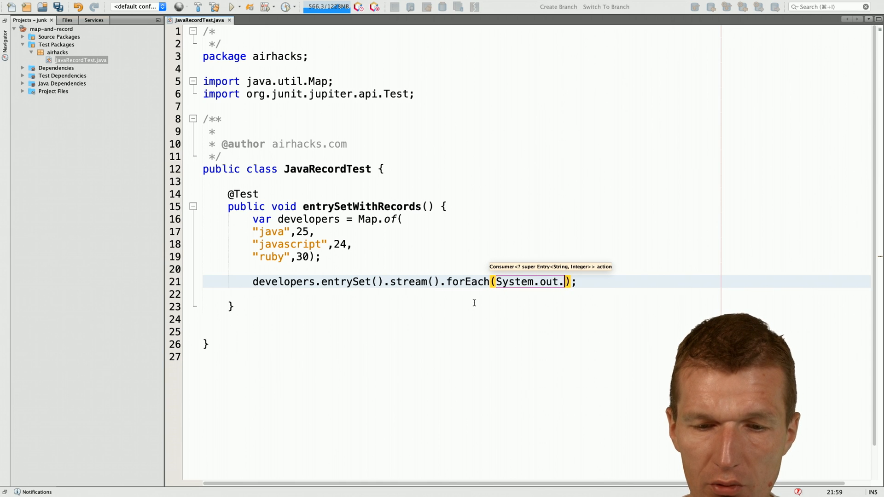
pyautogui.write('::pori')
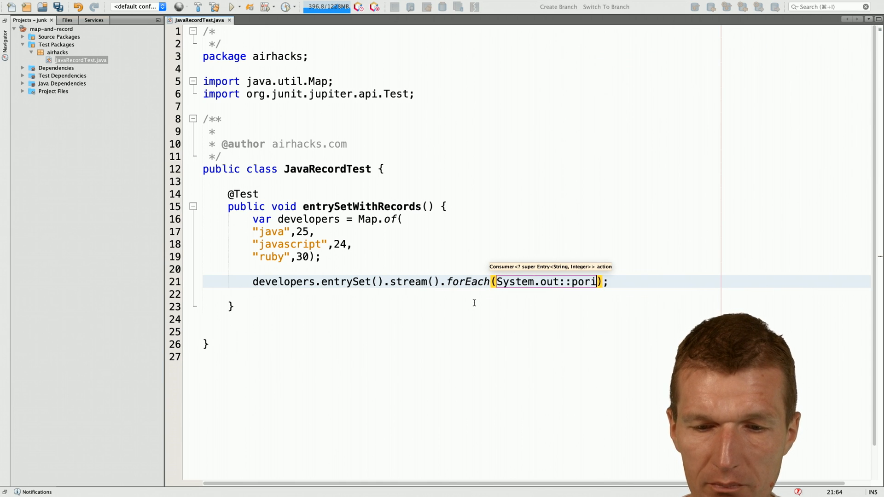
pyautogui.write('println')
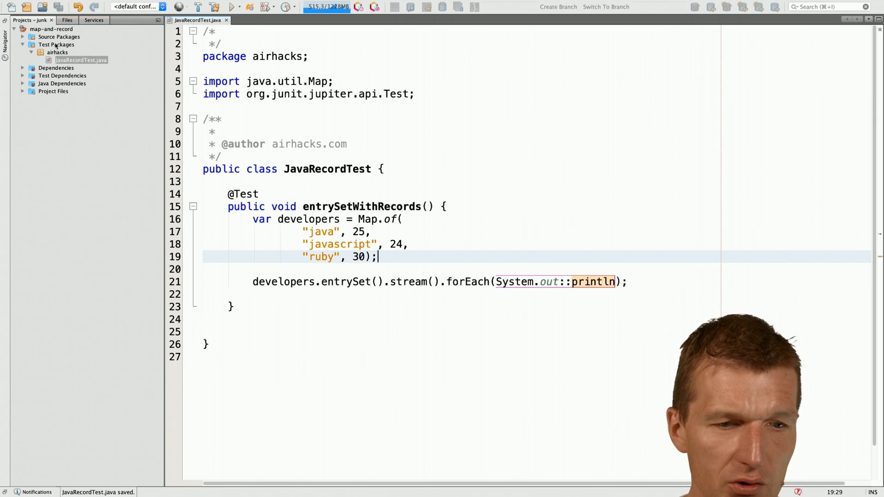
# Create a new Java class named Developer in the airhacks test package.
pyautogui.rightClick(57, 52)
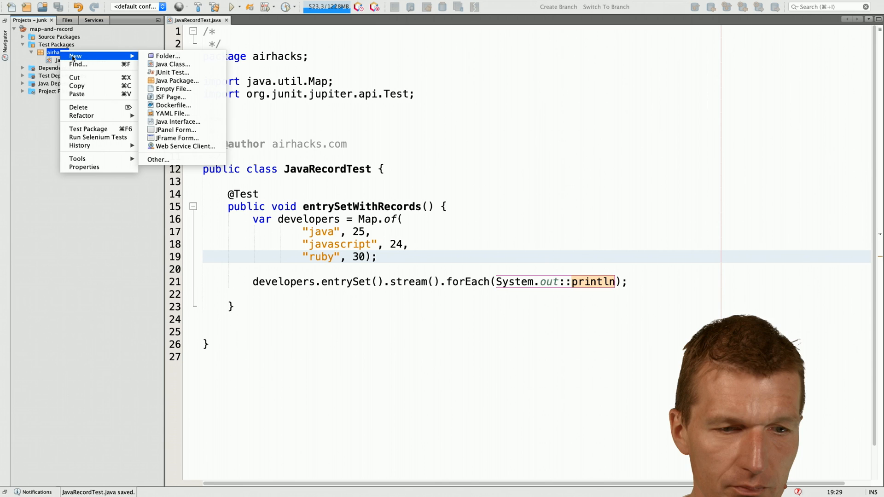
pyautogui.click(174, 63)
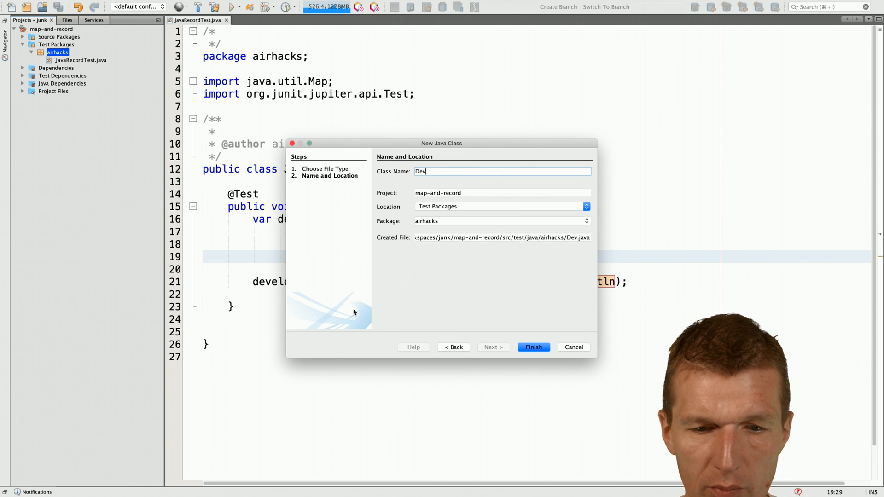
pyautogui.click(532, 346)
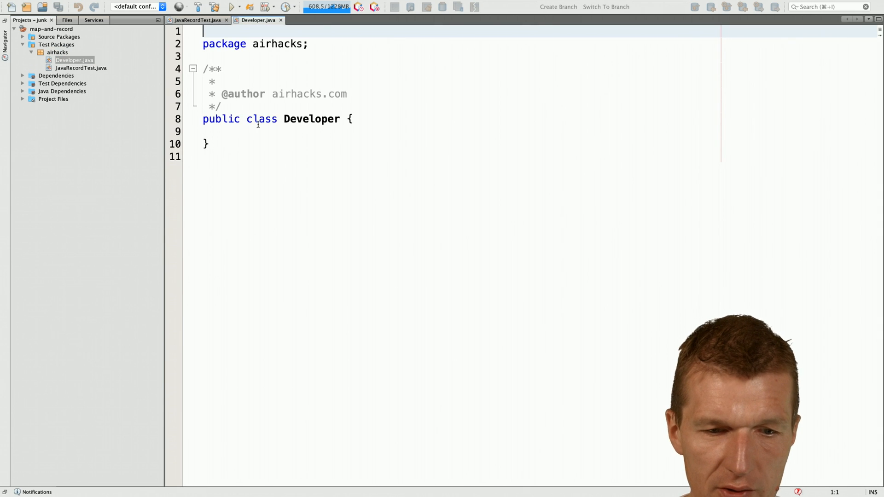
# Turn Developer into a record with components String language and int age.
pyautogui.write('record')
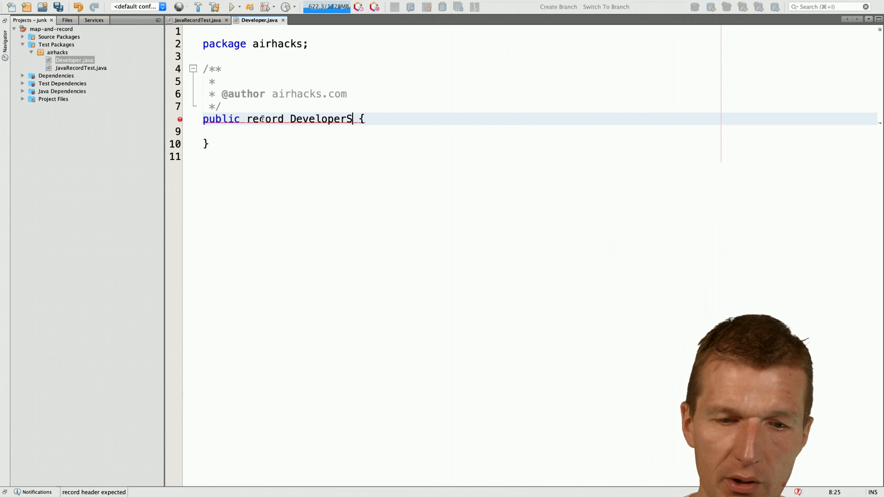
pyautogui.write('(Stz')
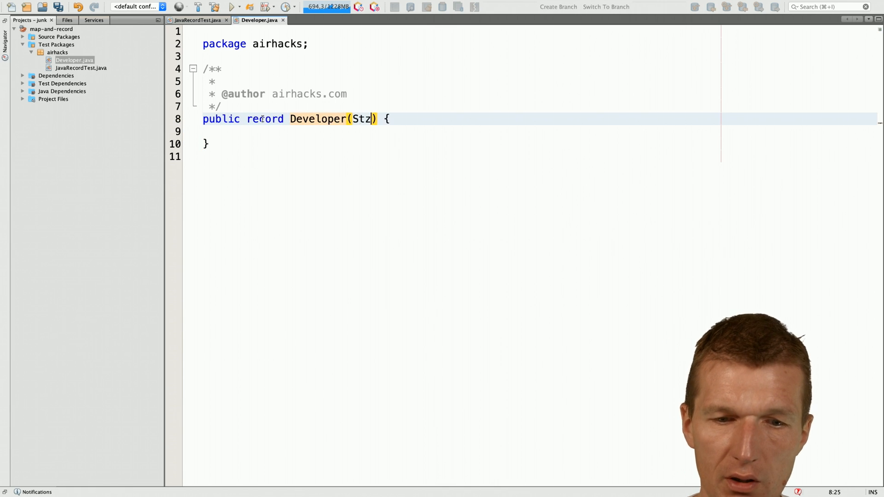
pyautogui.write('String l')
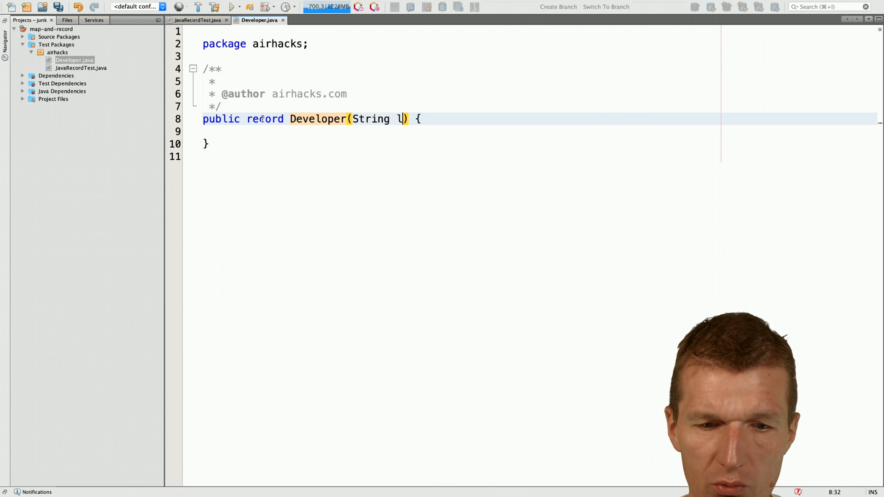
pyautogui.write('anguage,')
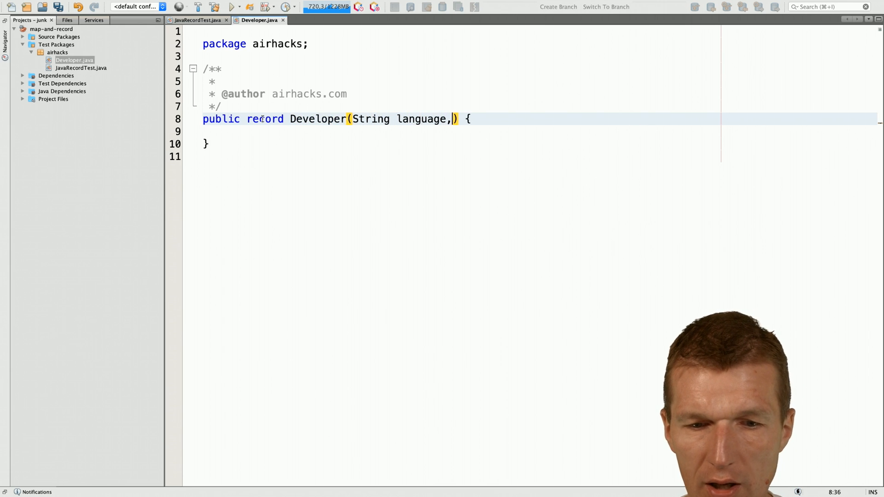
pyautogui.write('int age')
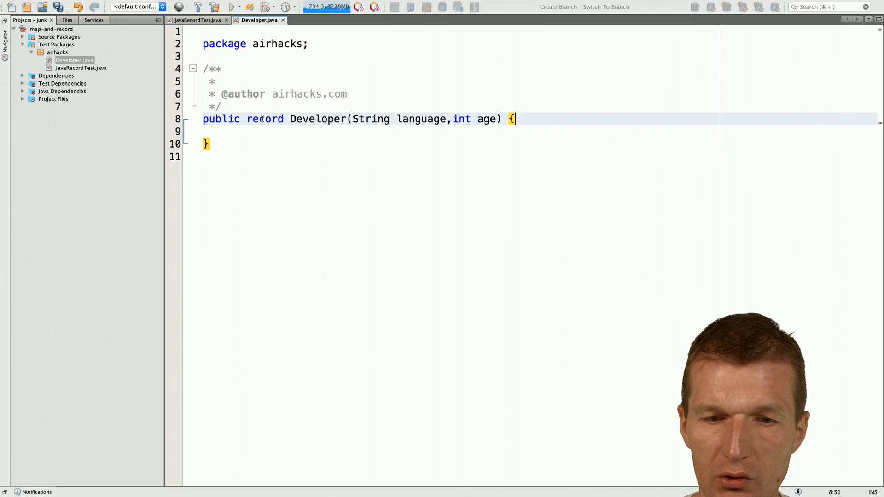
pyautogui.press('enter')
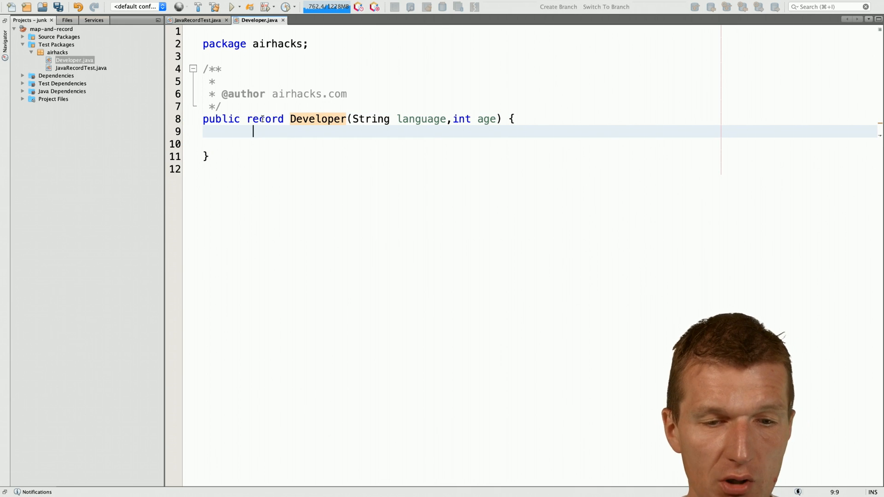
# Declare a public Developer constructor taking Map.Entry<String, Integer> entry.
pyautogui.write('public')
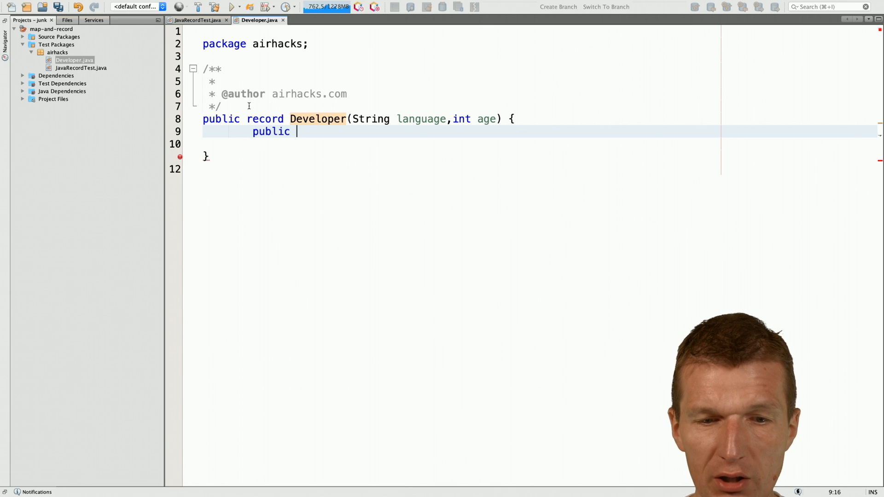
pyautogui.write('Developer()')
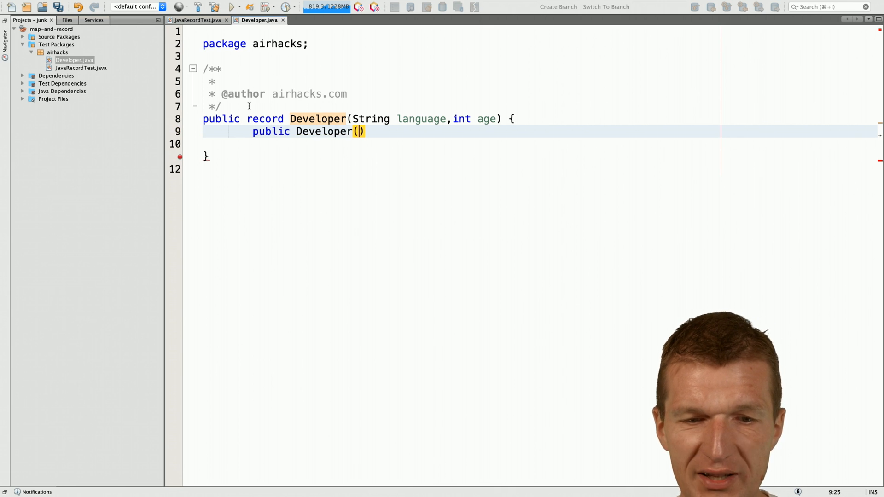
pyautogui.write('Map')
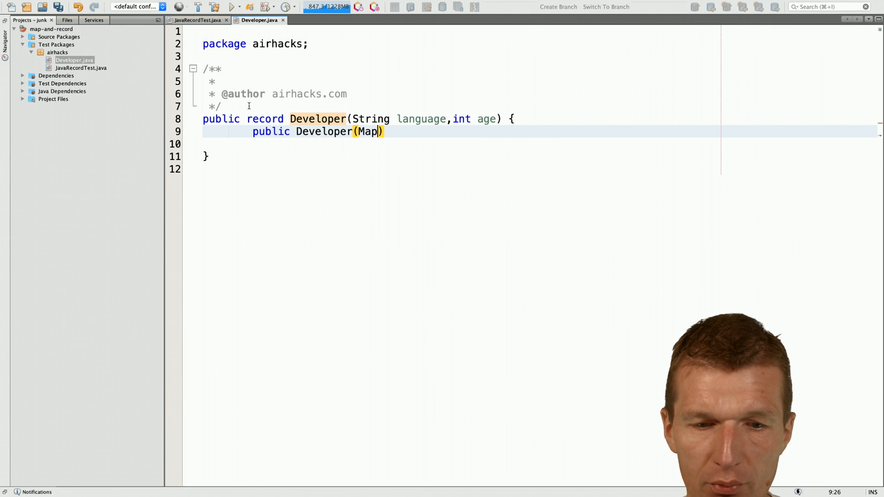
pyautogui.write('.Entry<')
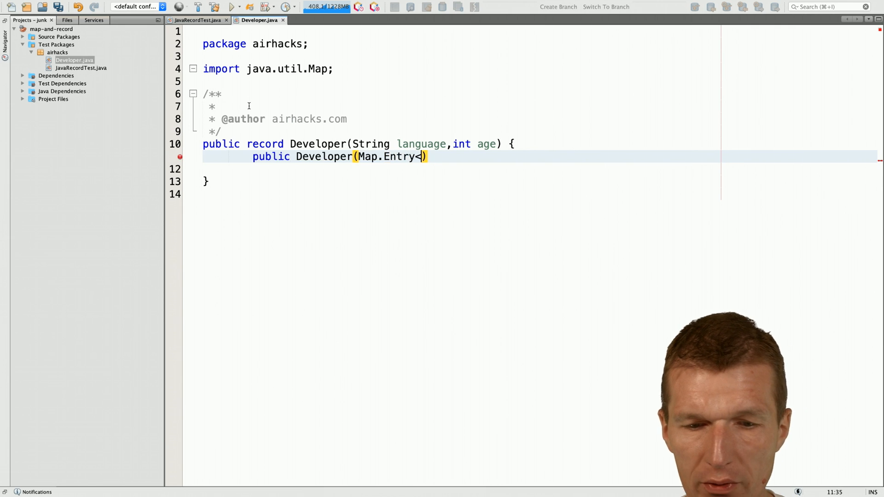
pyautogui.write('String,')
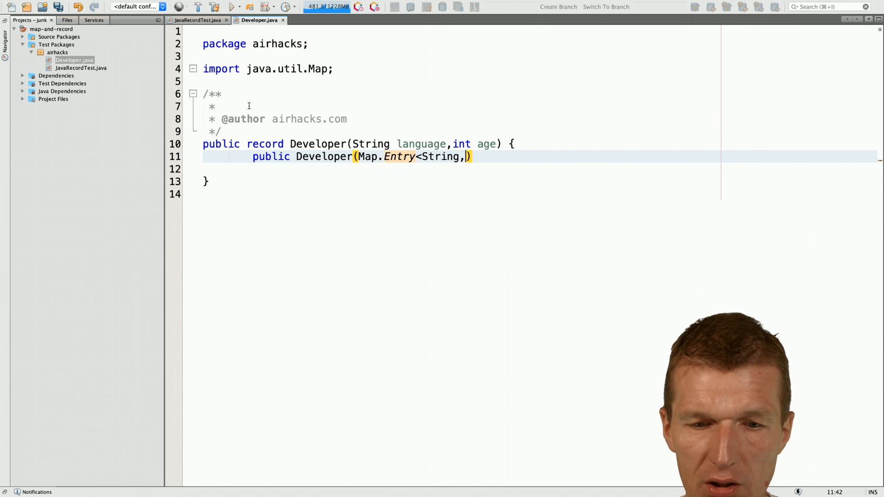
pyautogui.write('Integer>')
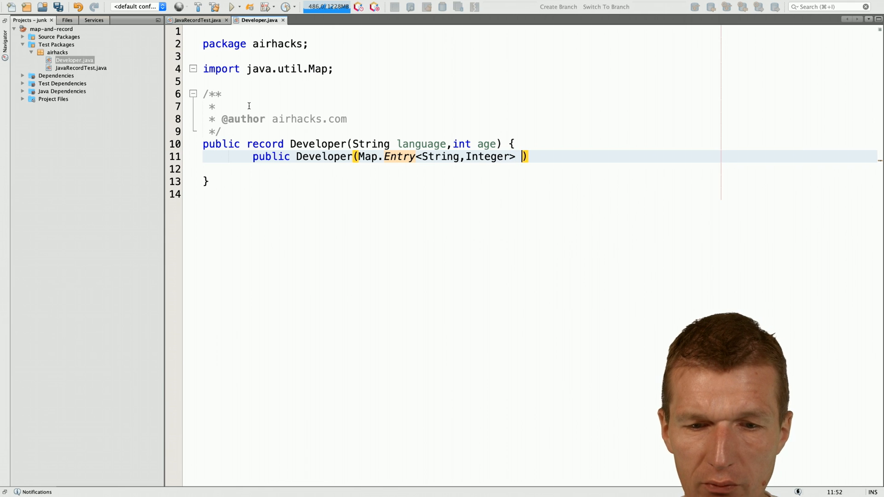
pyautogui.write('entry')
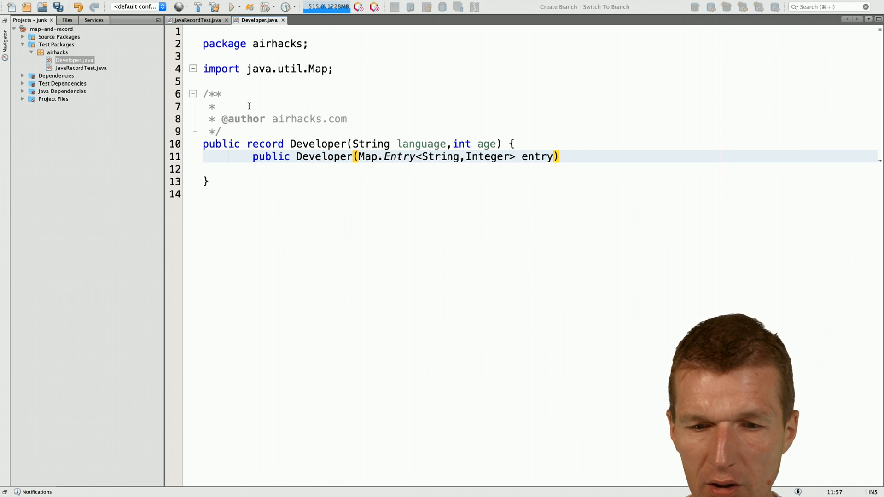
pyautogui.write('{}')
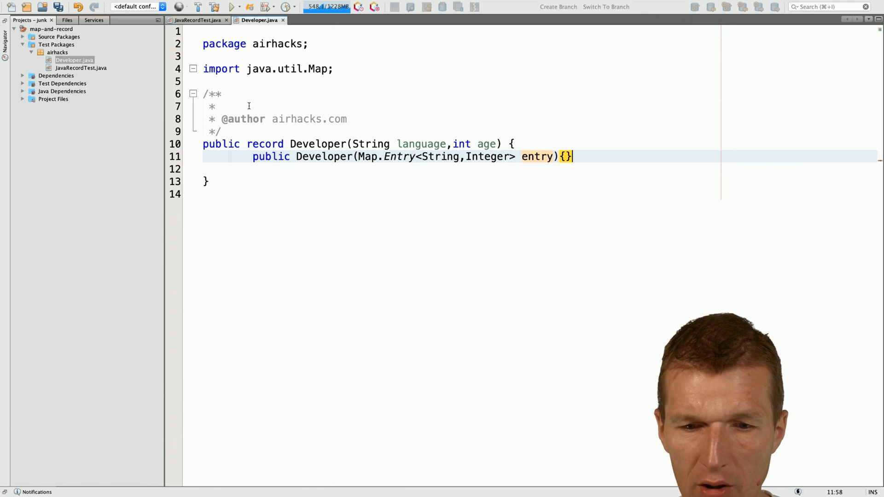
# Delegate the constructor body to this(entry.getKey(), entry.getValue()).
pyautogui.press('enter')
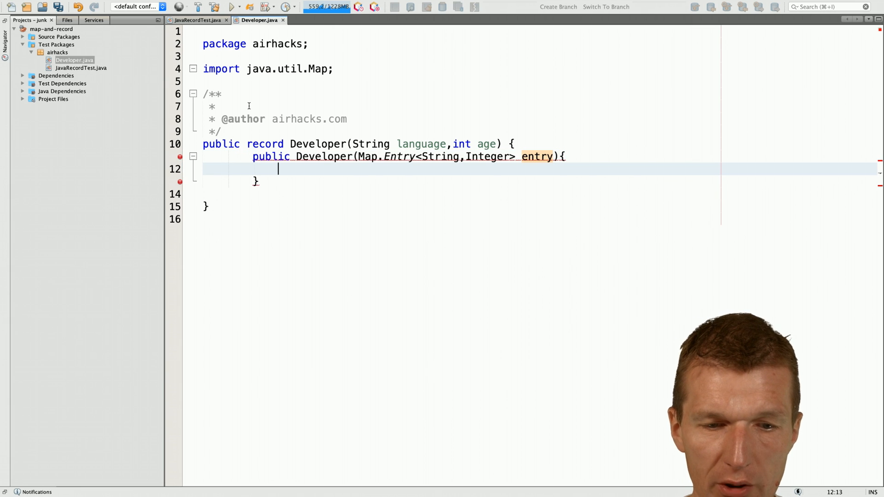
pyautogui.write('t')
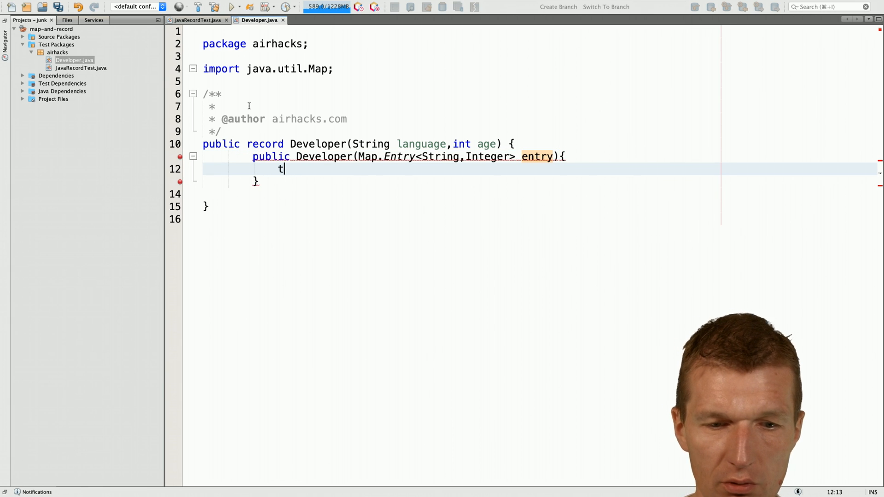
pyautogui.write('his();')
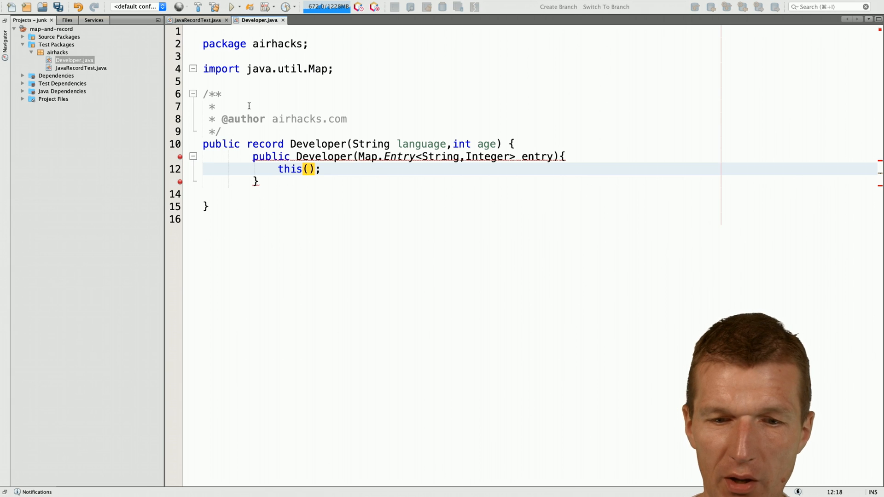
pyautogui.write('entry.')
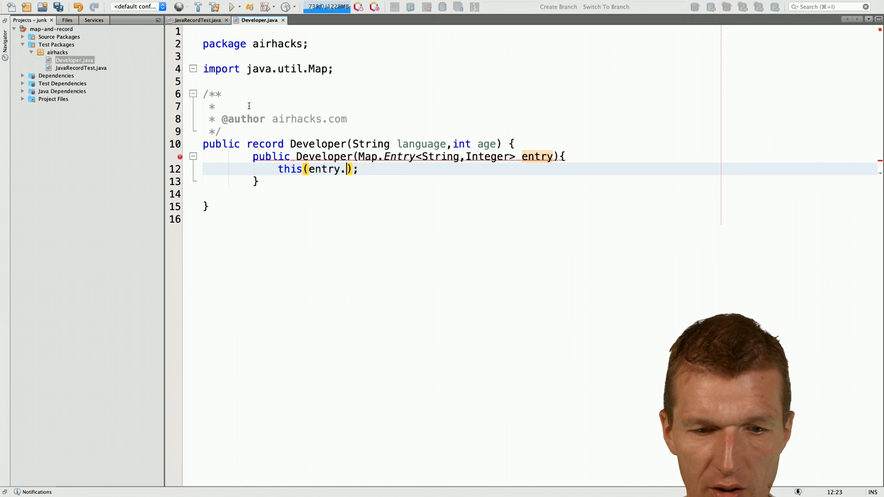
pyautogui.write('getKey')
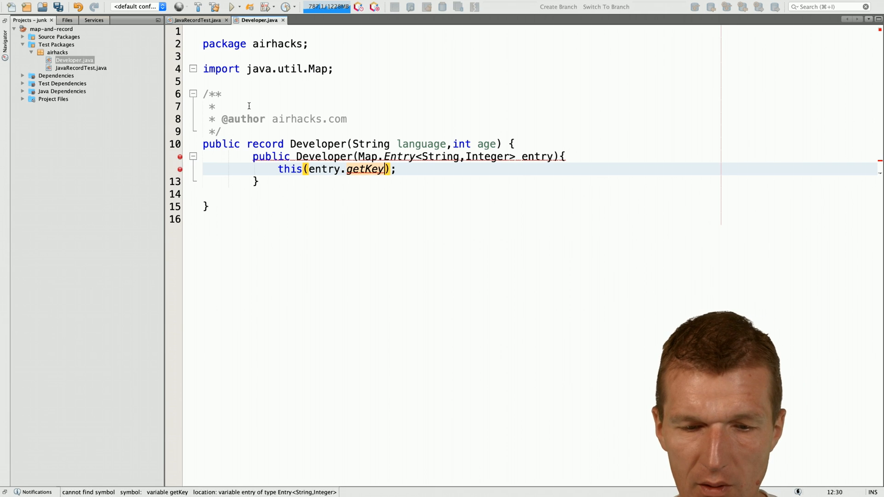
pyautogui.write('(),entry.getValue(')
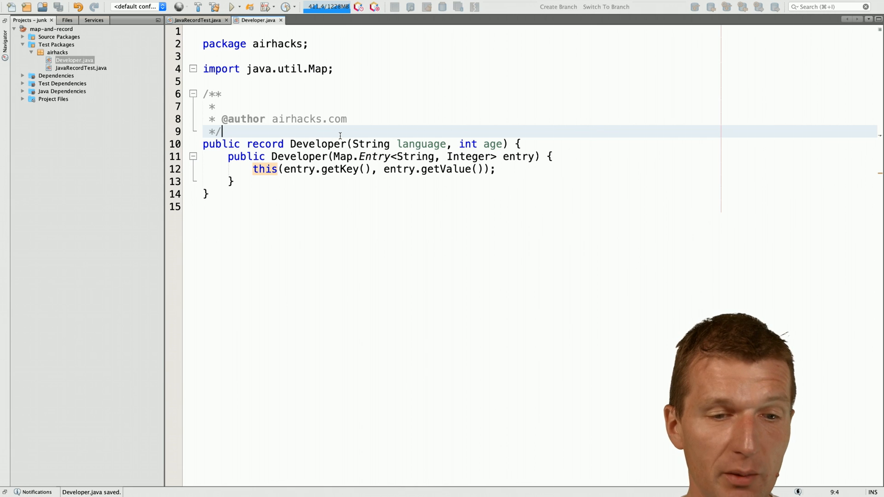
# In JavaRecordTest, add .map(Developer::new) and put stream, map, forEach on separate lines.
pyautogui.click(196, 20)
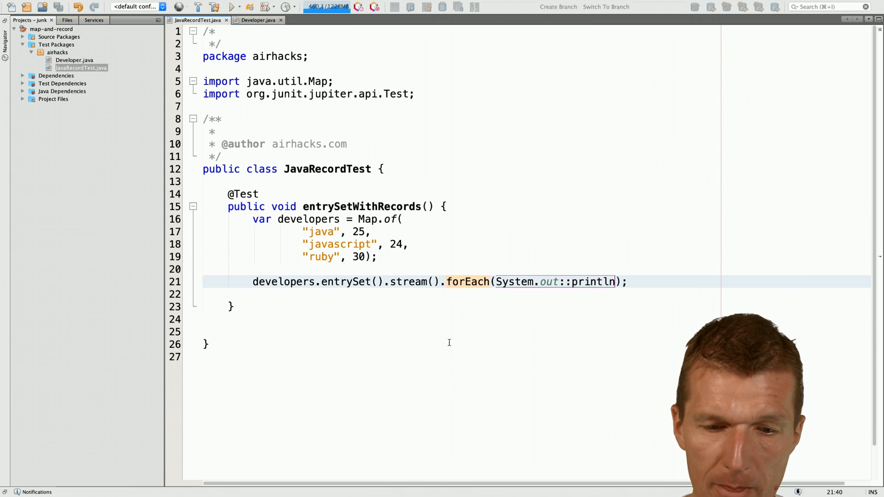
pyautogui.write('.map()')
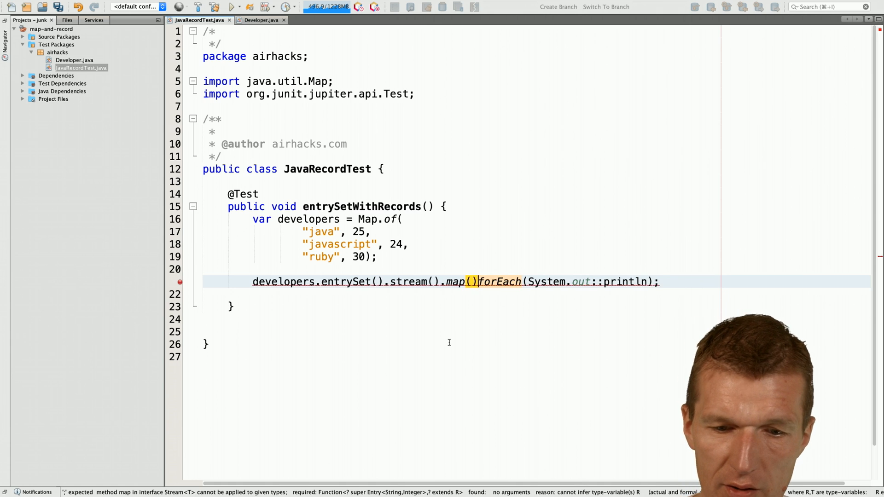
pyautogui.write('Devel')
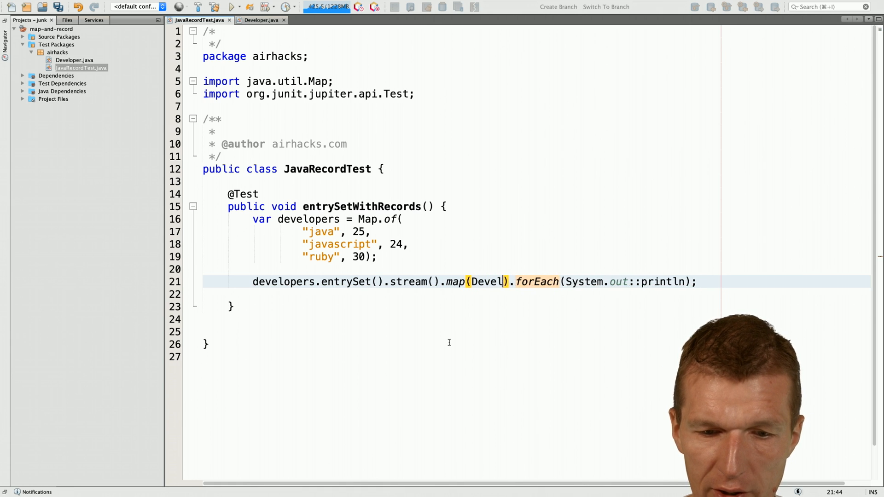
pyautogui.write('oper:')
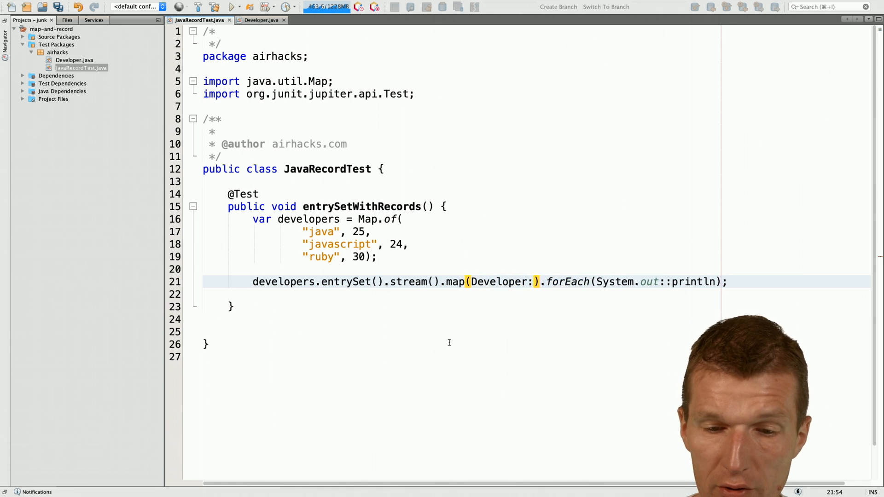
pyautogui.write(':new')
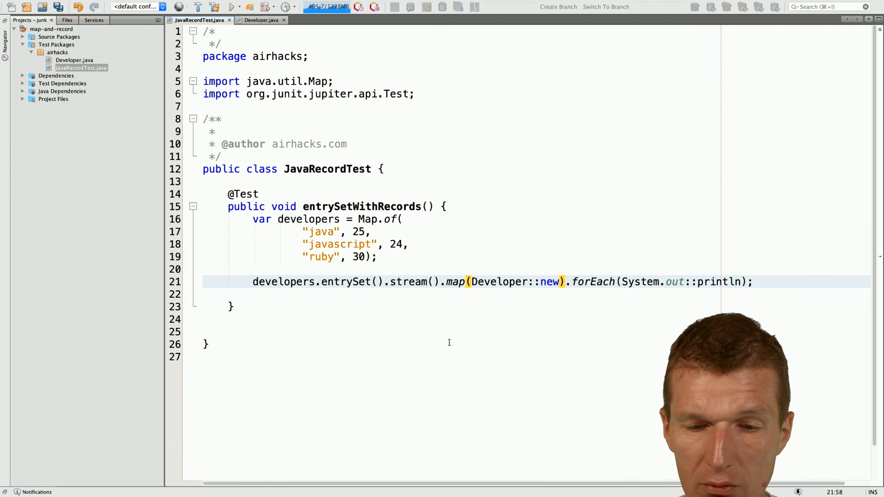
pyautogui.press('enter')
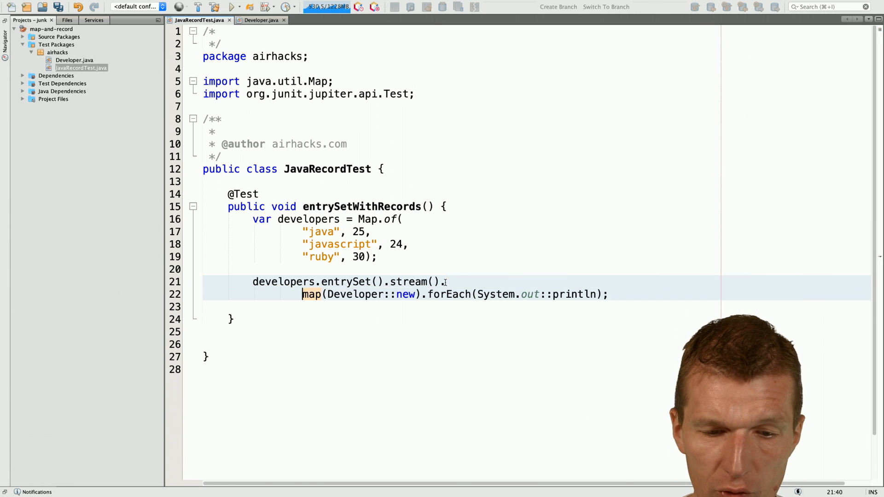
pyautogui.press('enter')
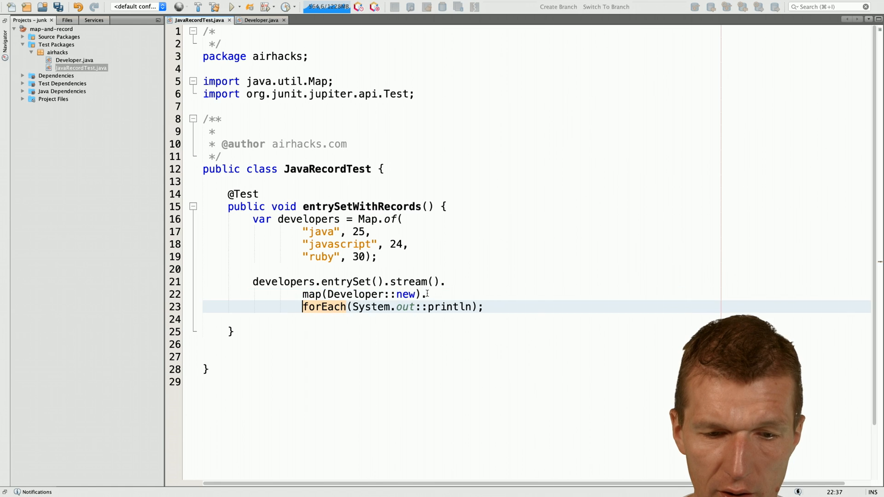
pyautogui.press('Return')
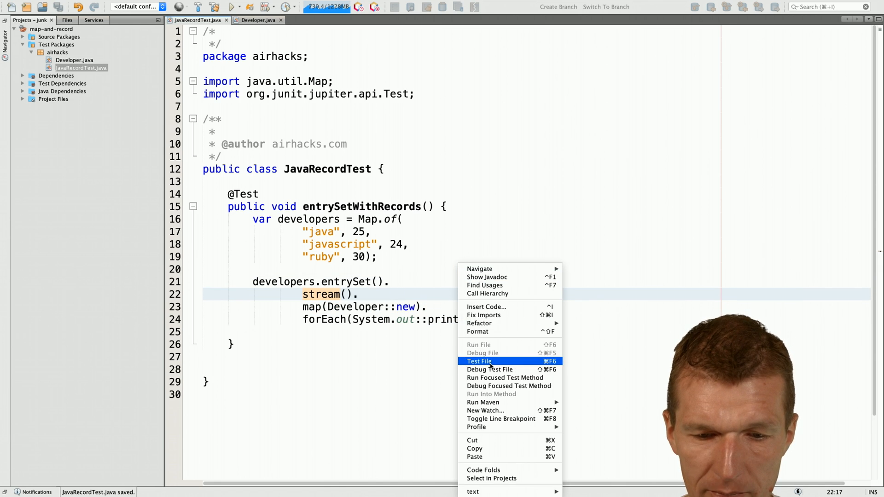
# Run Test File and inspect the three printed Developer records in Output.
pyautogui.click(479, 361)
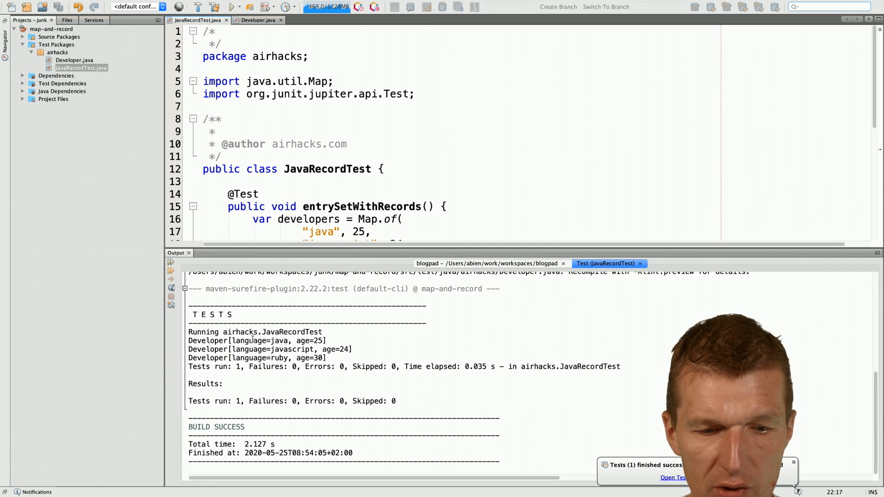
pyautogui.doubleClick(277, 341)
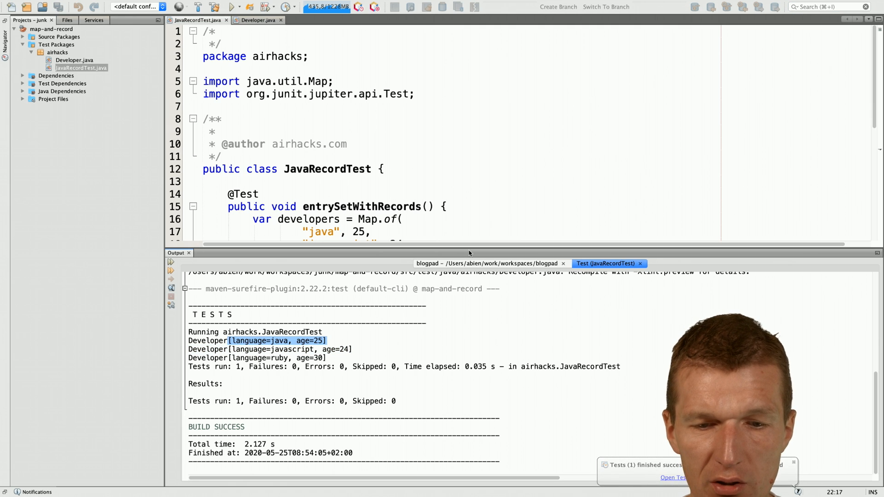